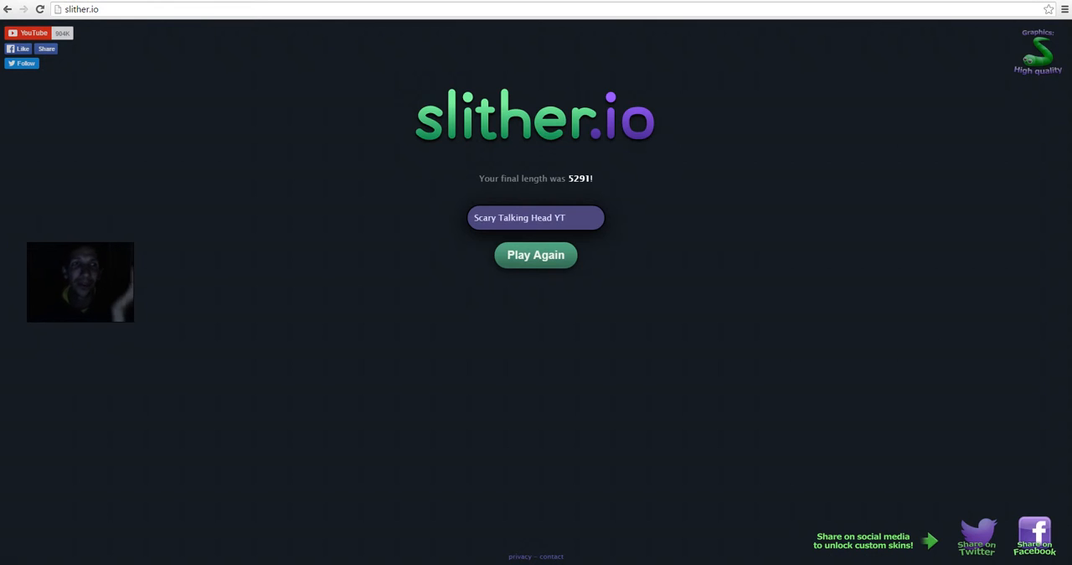
click(536, 218)
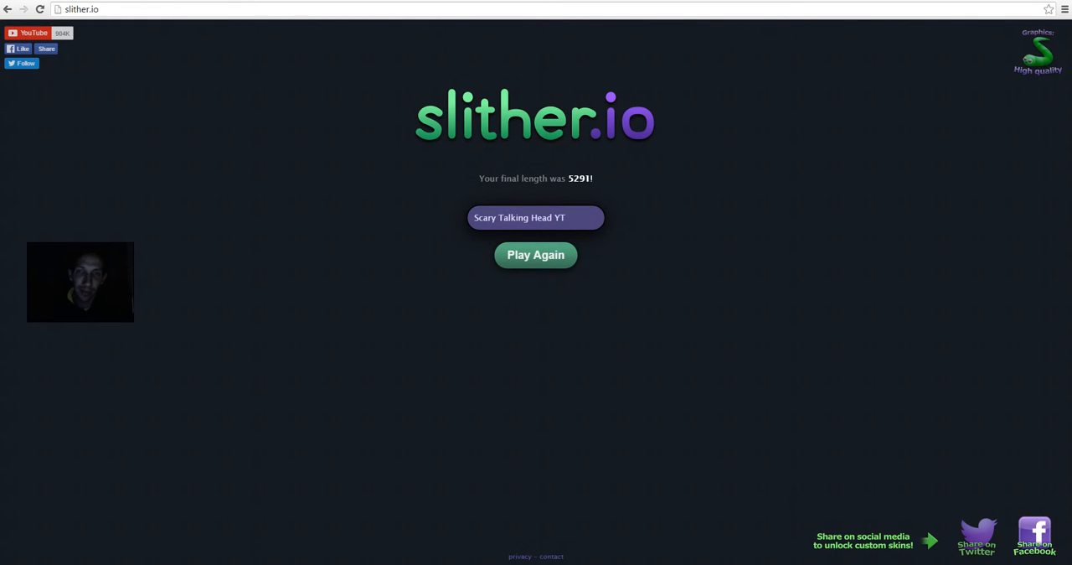
click(536, 218)
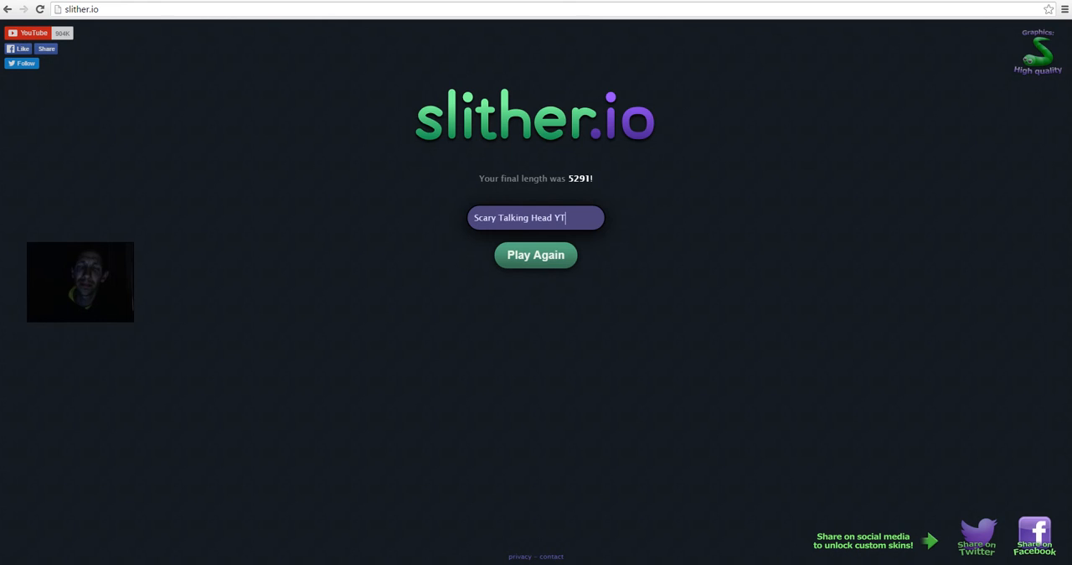